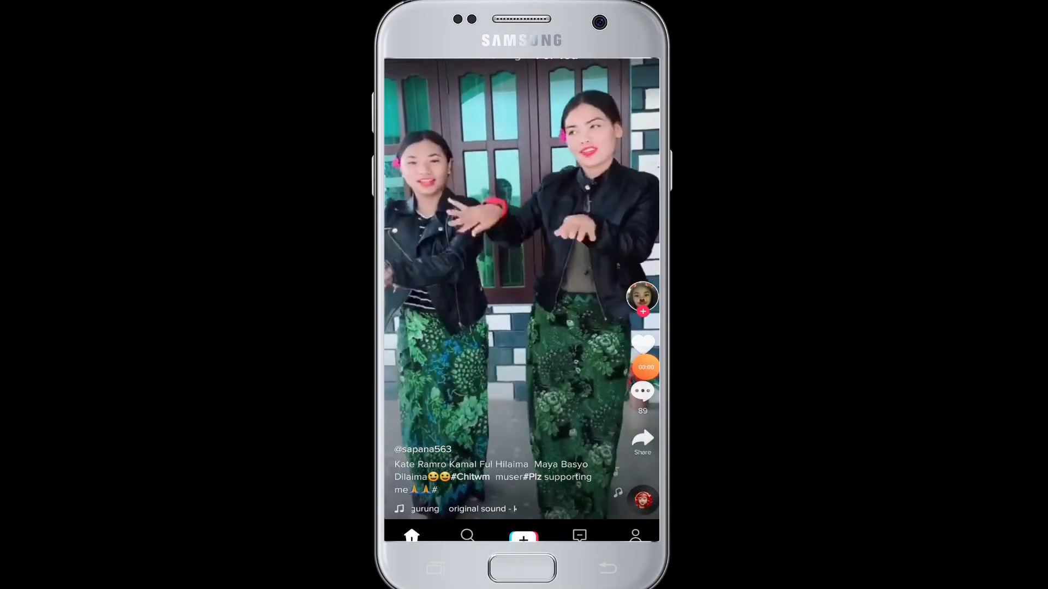
scroll("up", 3)
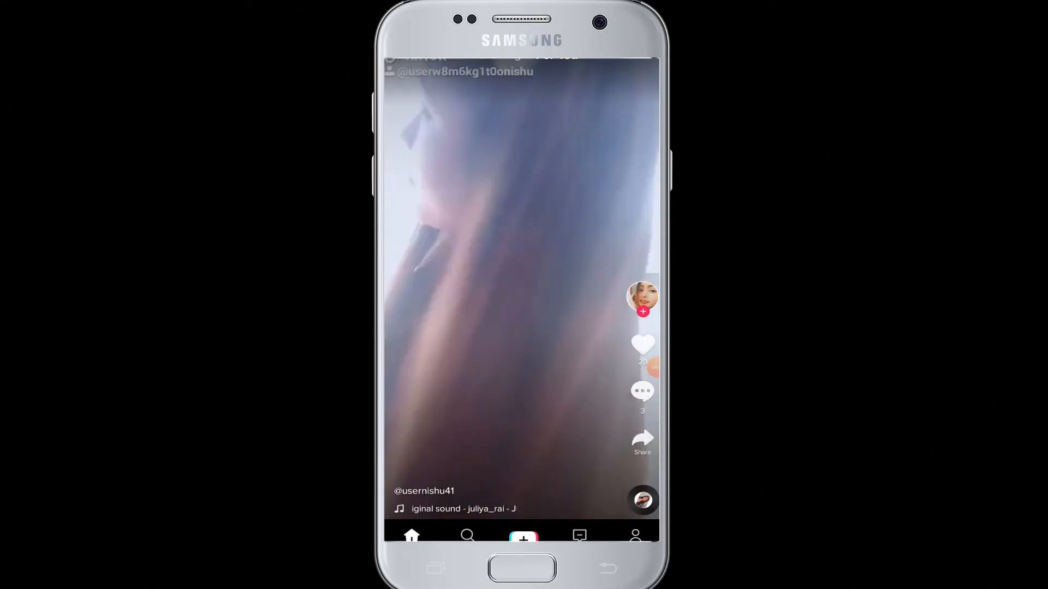
scroll("up", 3)
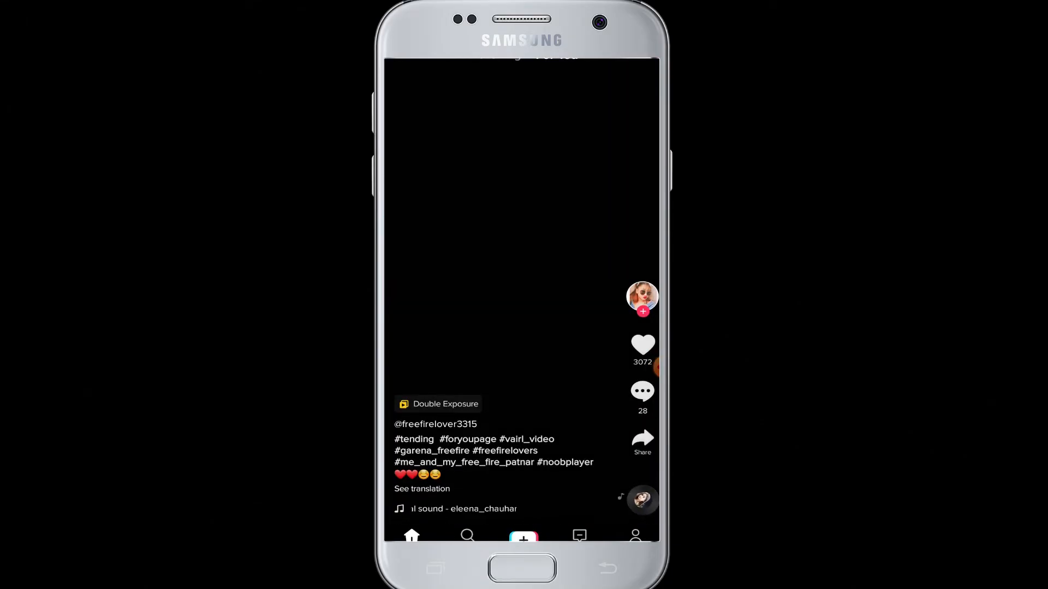
scroll("up", 3)
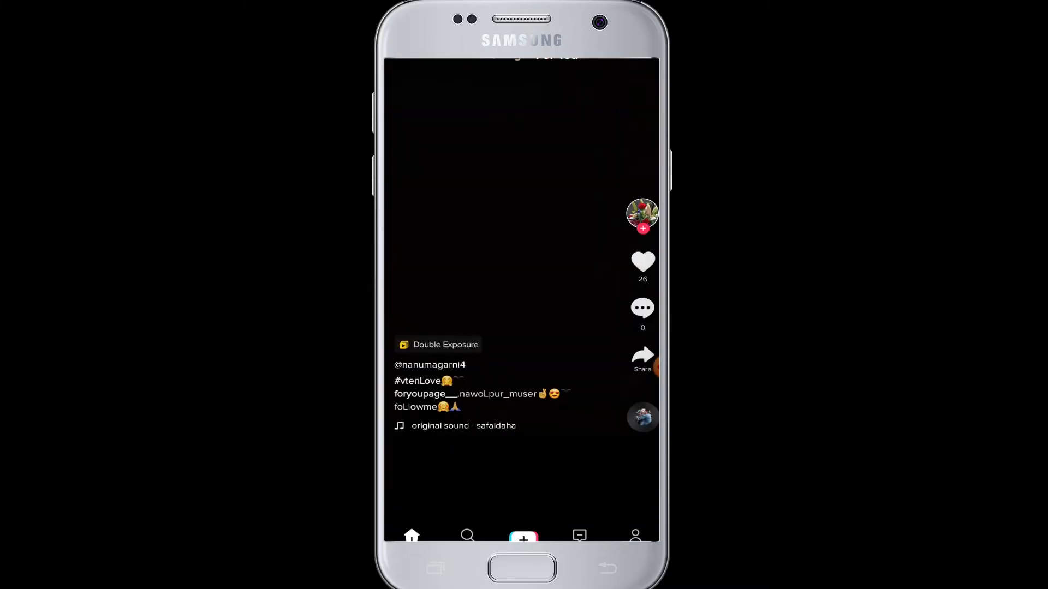
scroll("up", 3)
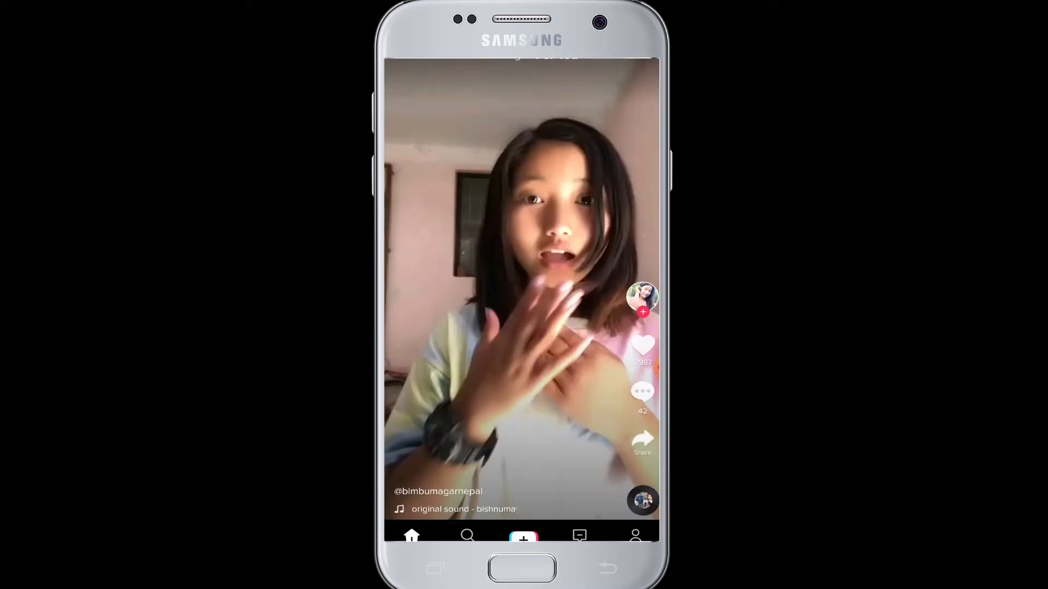
scroll("up", 3)
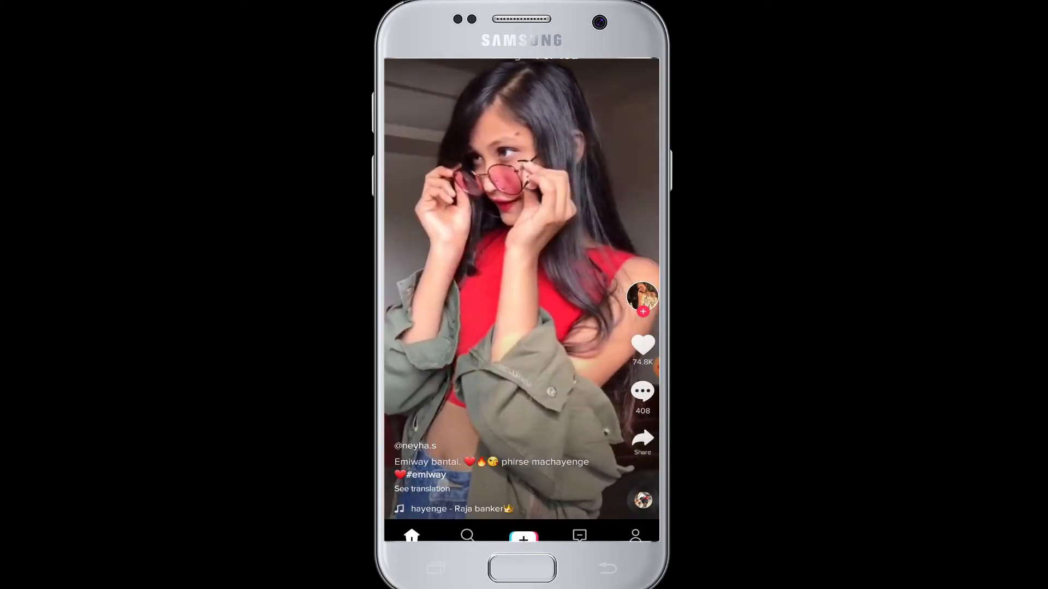
scroll("up", 3)
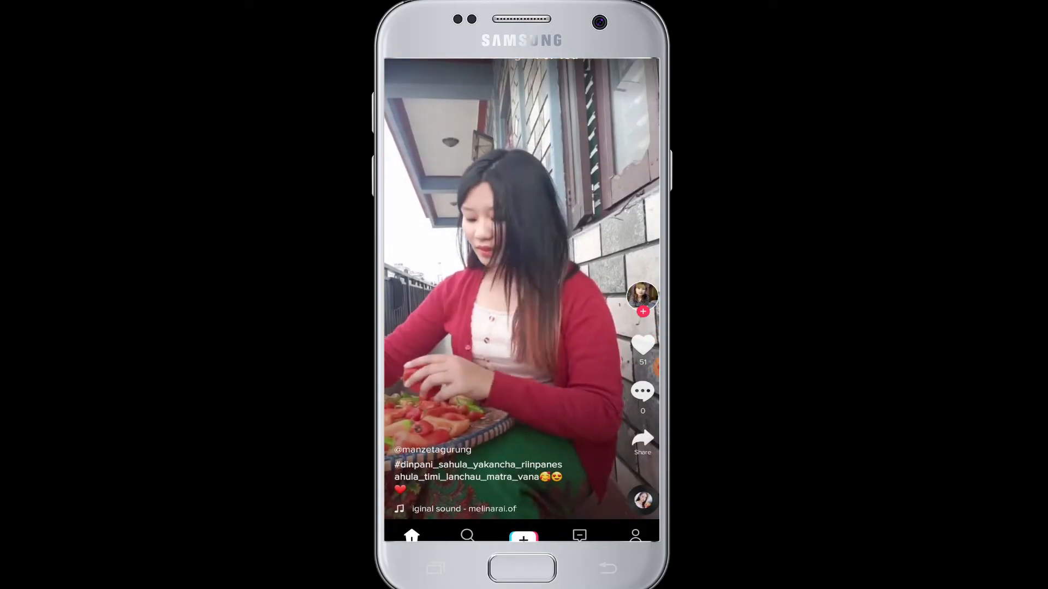
scroll("up", 3)
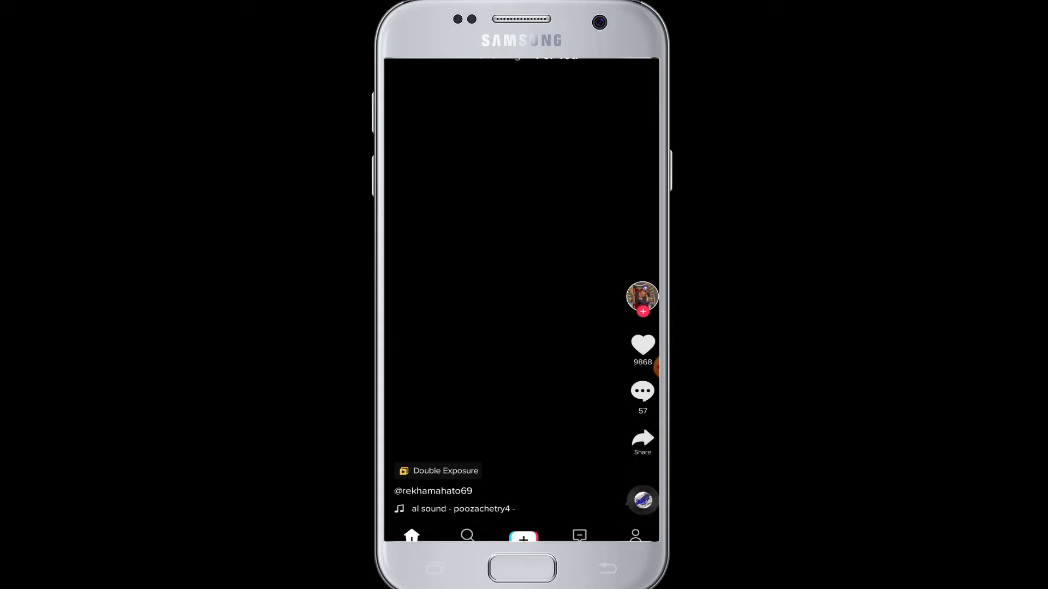
scroll("up", 3)
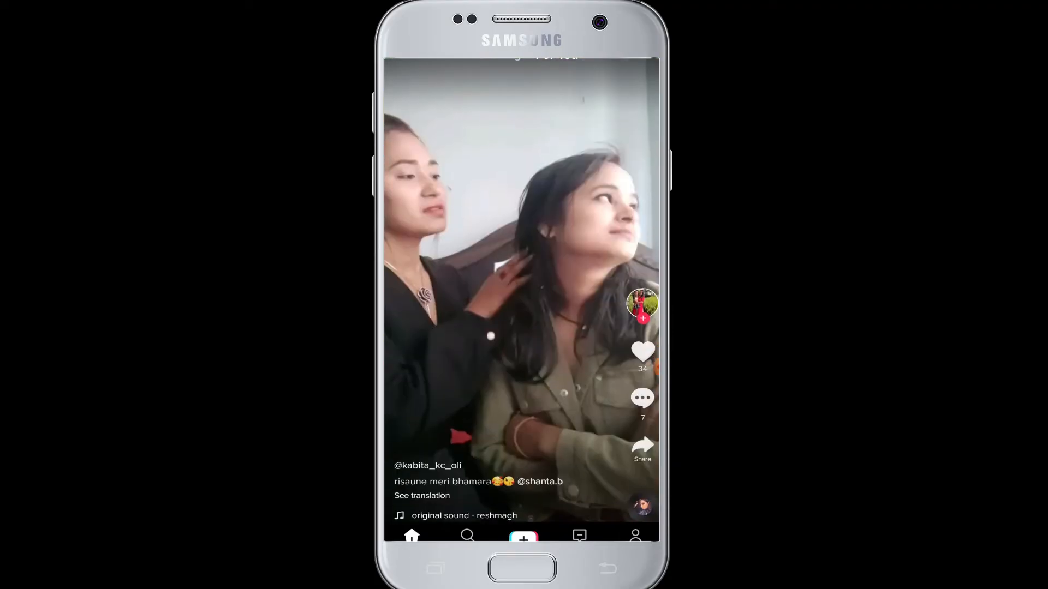
scroll("up", 3)
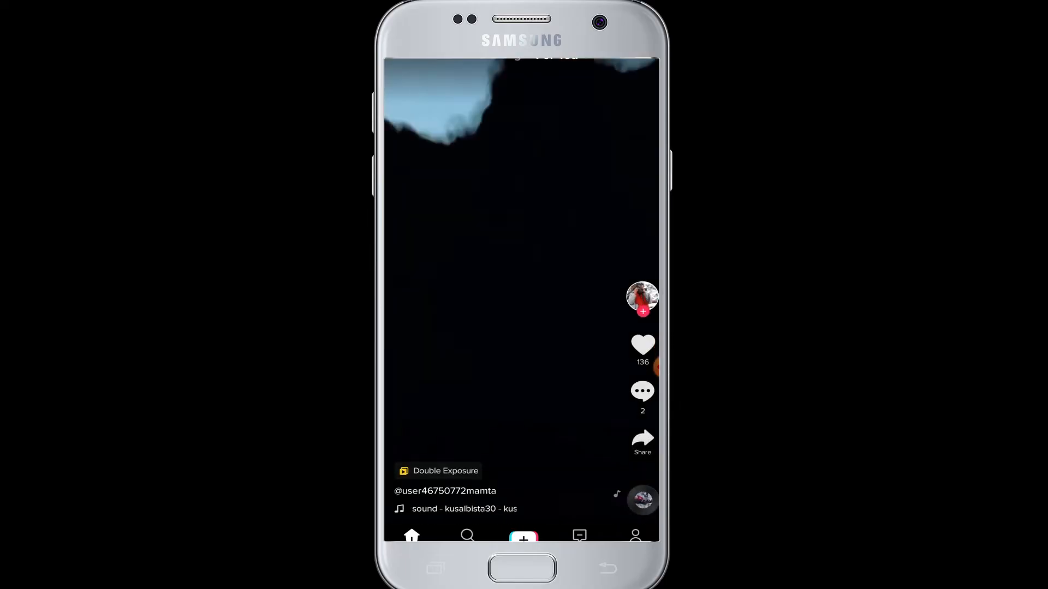
left_click(635, 535)
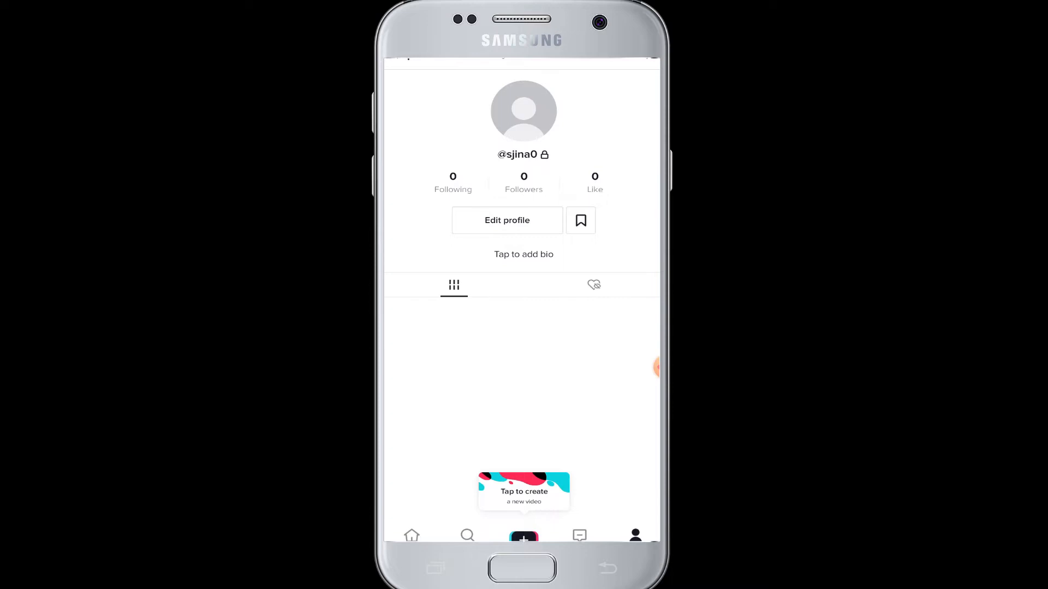
left_click(506, 220)
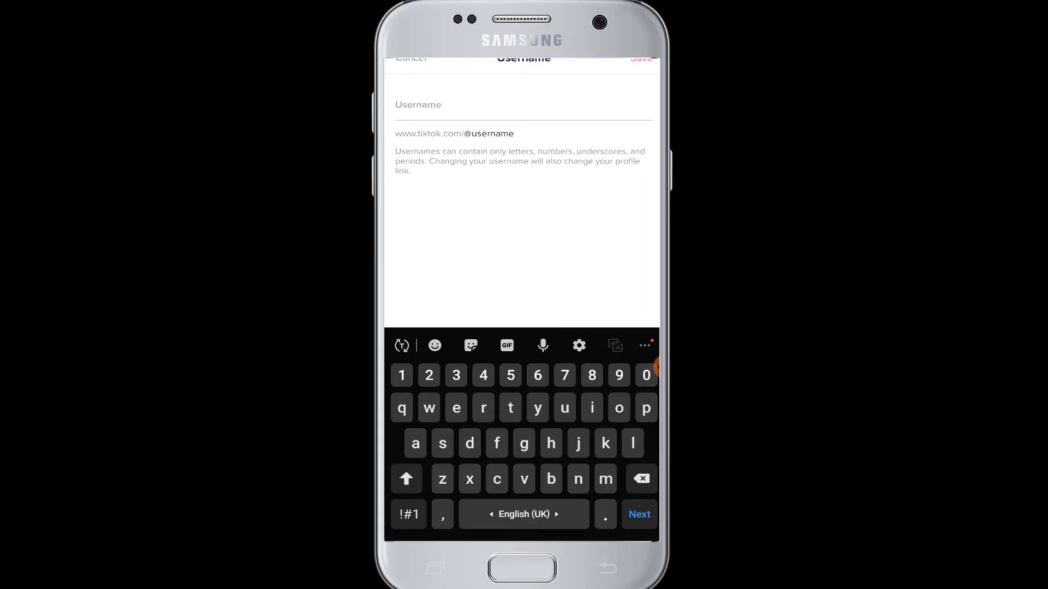
- Enter 'webtechtutorial' as the new username and save it
type("webtechtutorial")
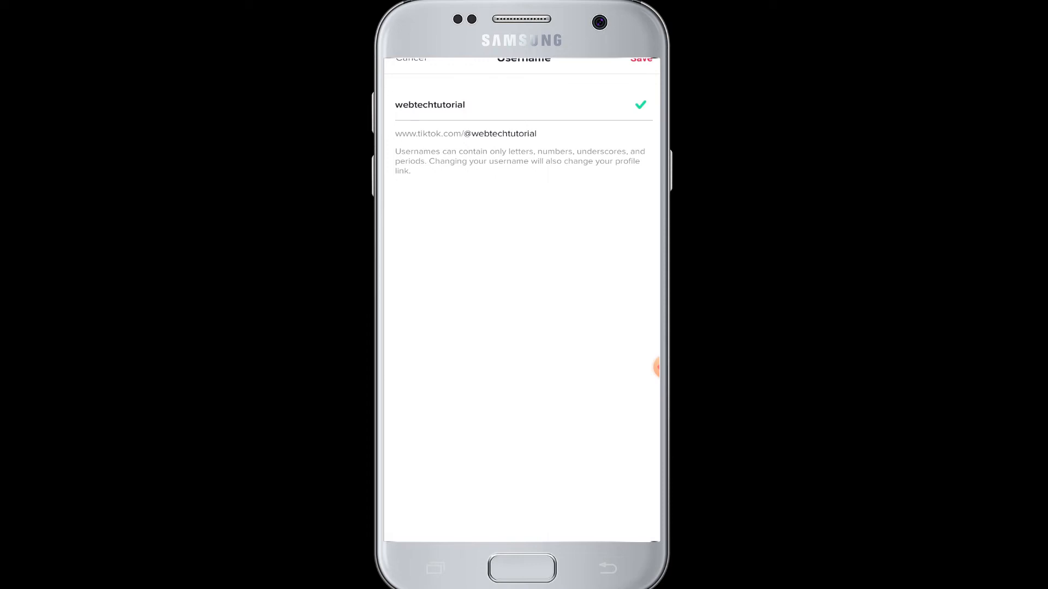
left_click(640, 58)
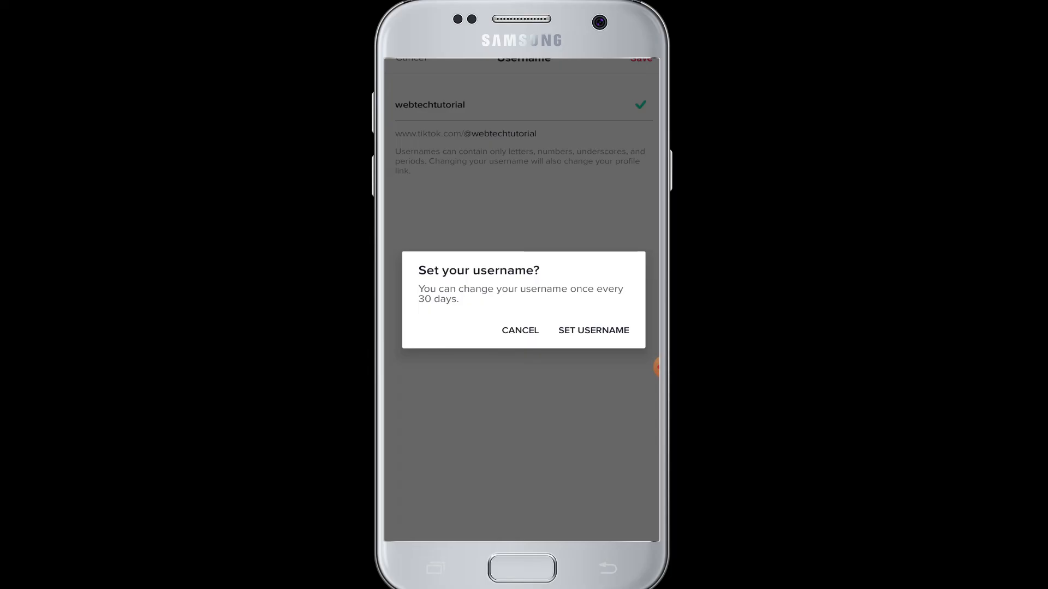
left_click(593, 330)
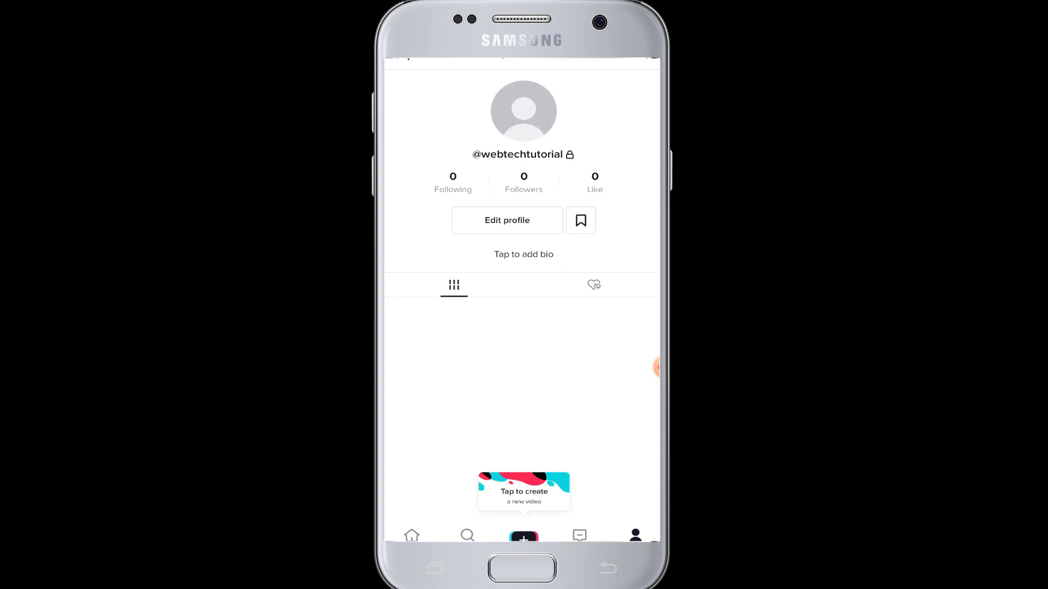
- Return to the Home feed and swipe through a couple of videos
left_click(412, 536)
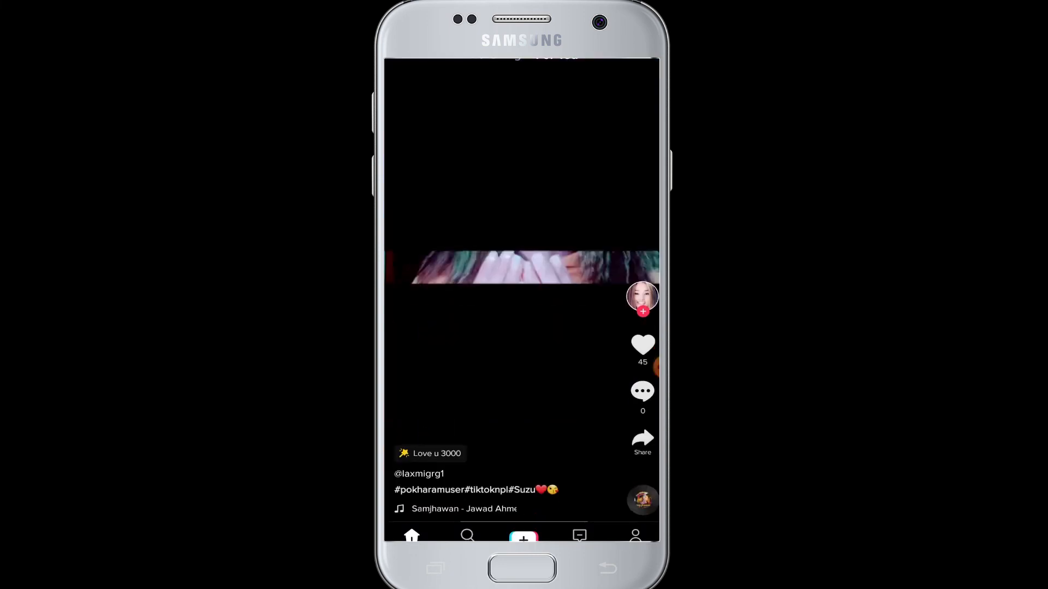
scroll("up", 3)
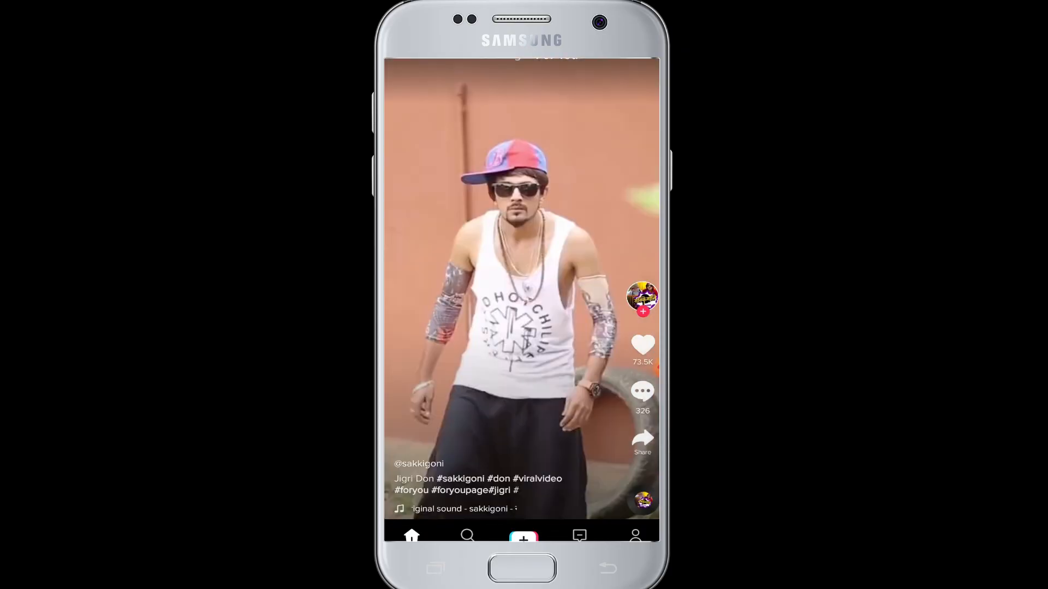
scroll("up", 3)
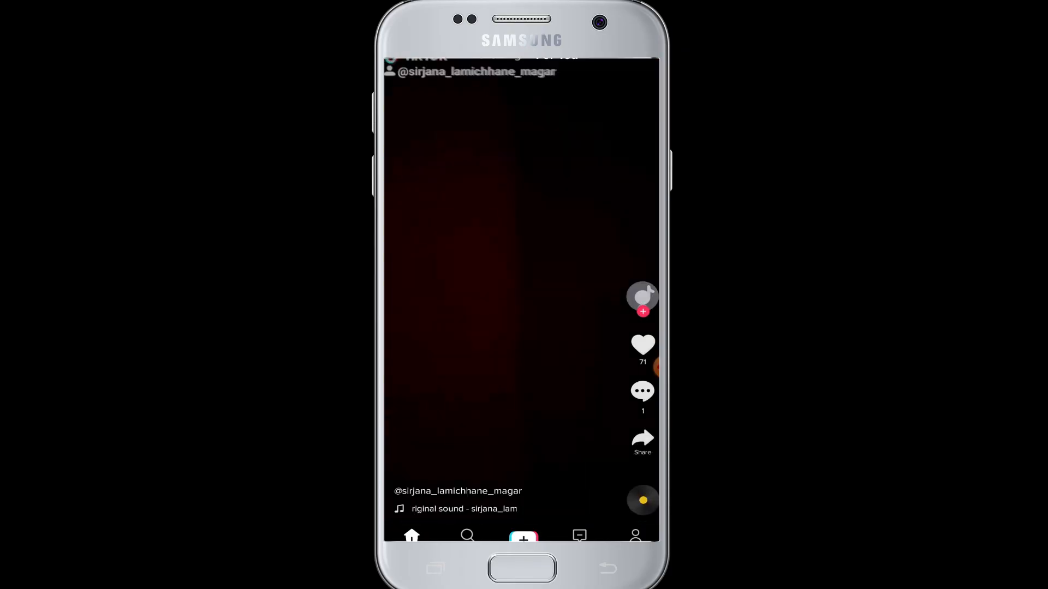